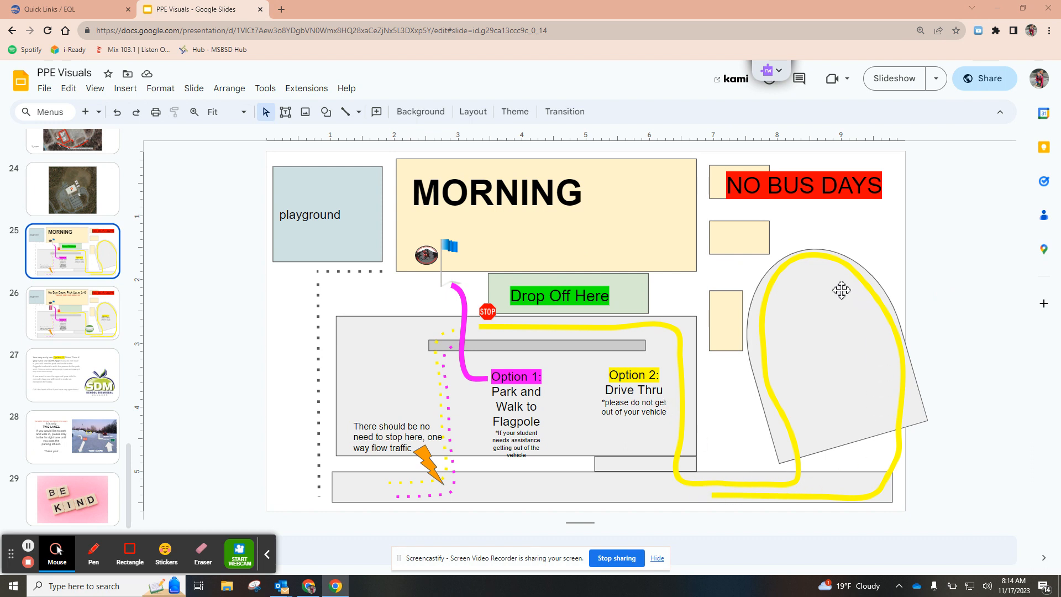
pyautogui.moveTo(792, 473)
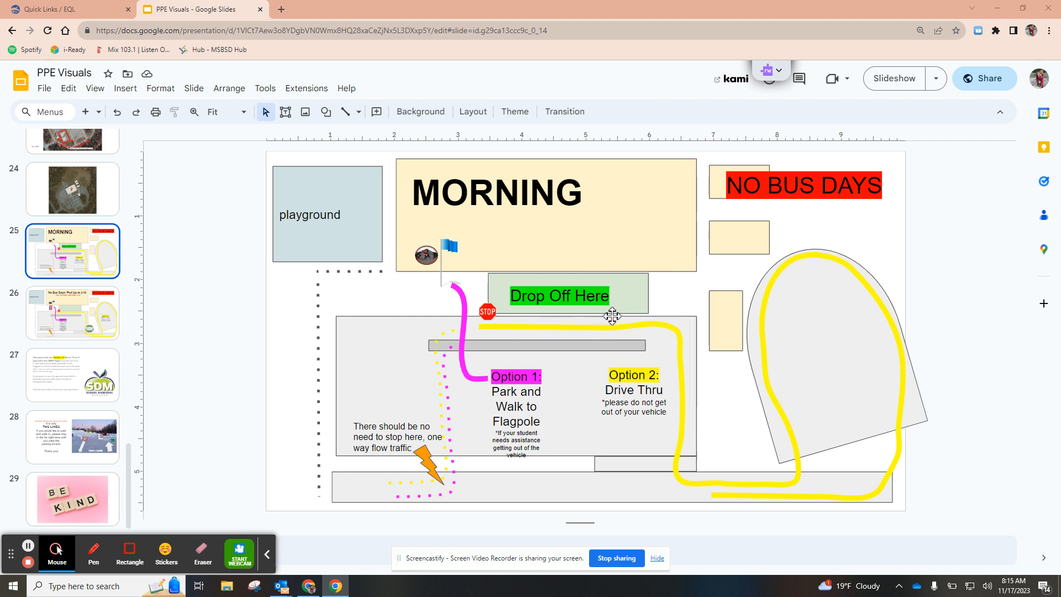
pyautogui.moveTo(702, 264)
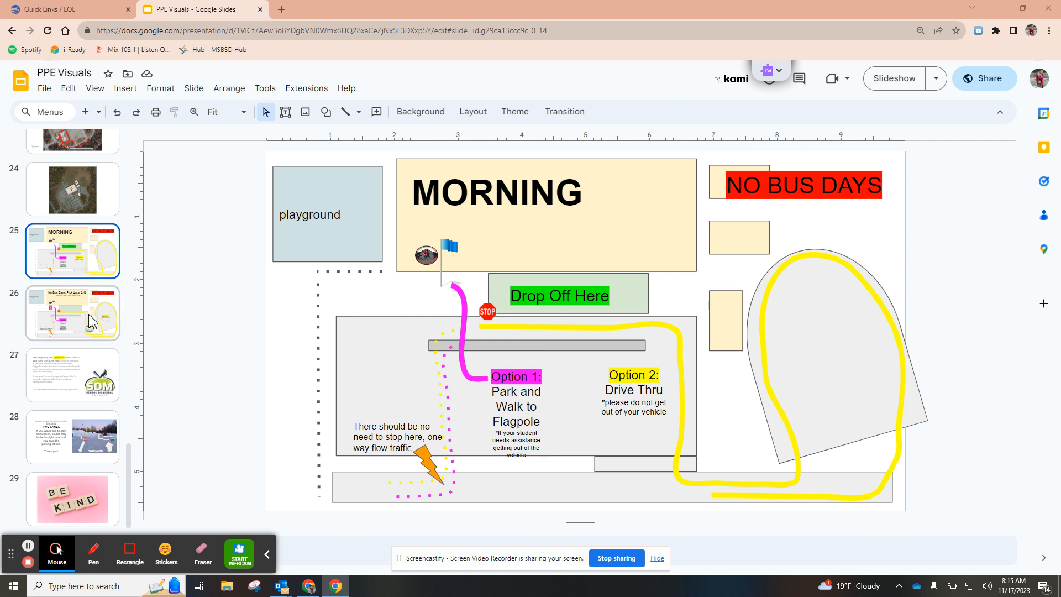
# Step: Show slide 26, the No Bus Days 3:40 pickup map with its check-in point
pyautogui.click(71, 311)
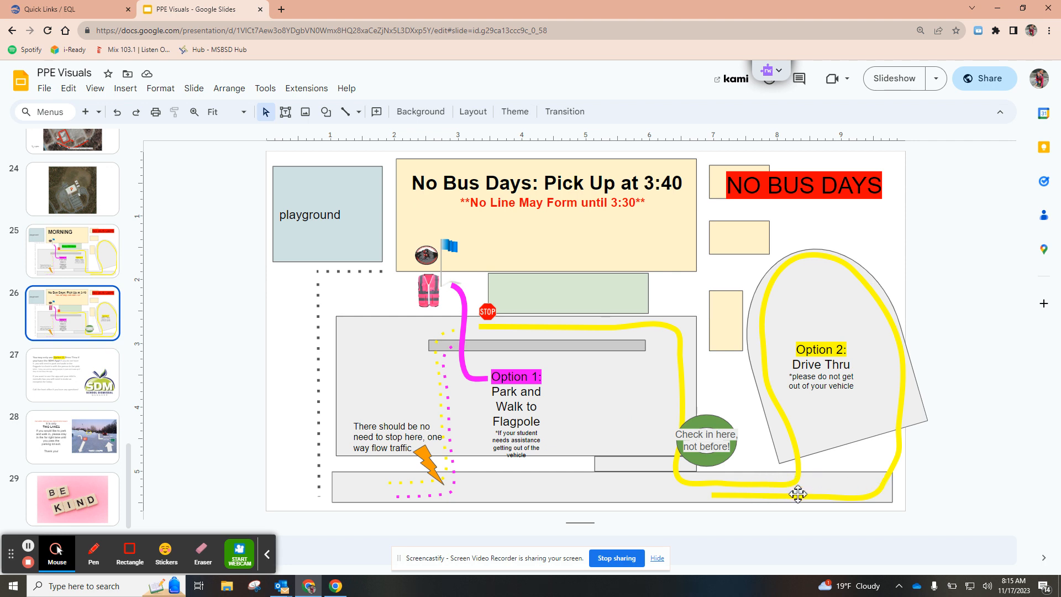
pyautogui.moveTo(697, 420)
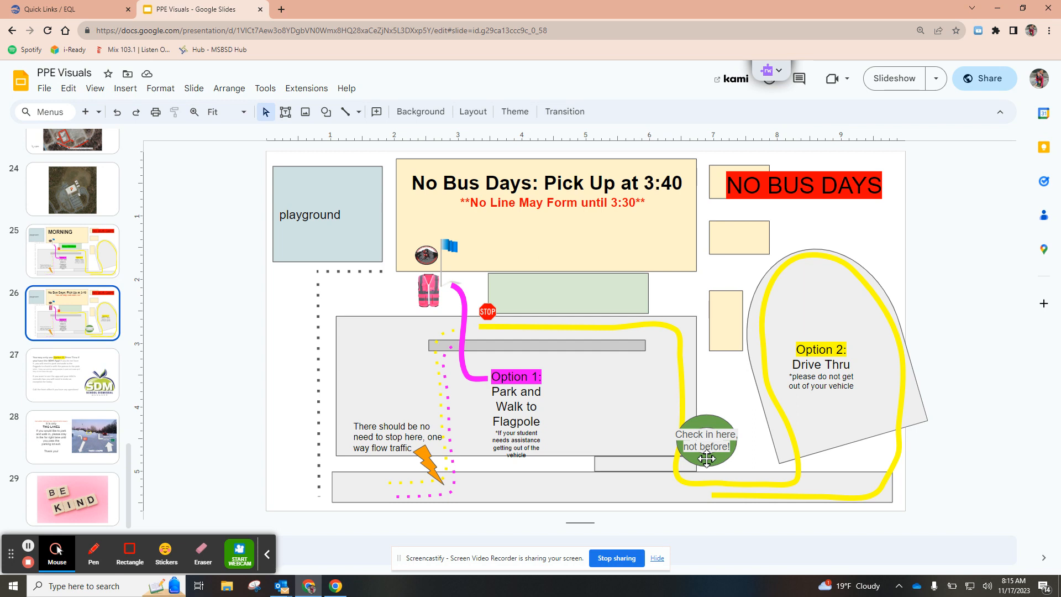
pyautogui.moveTo(705, 458)
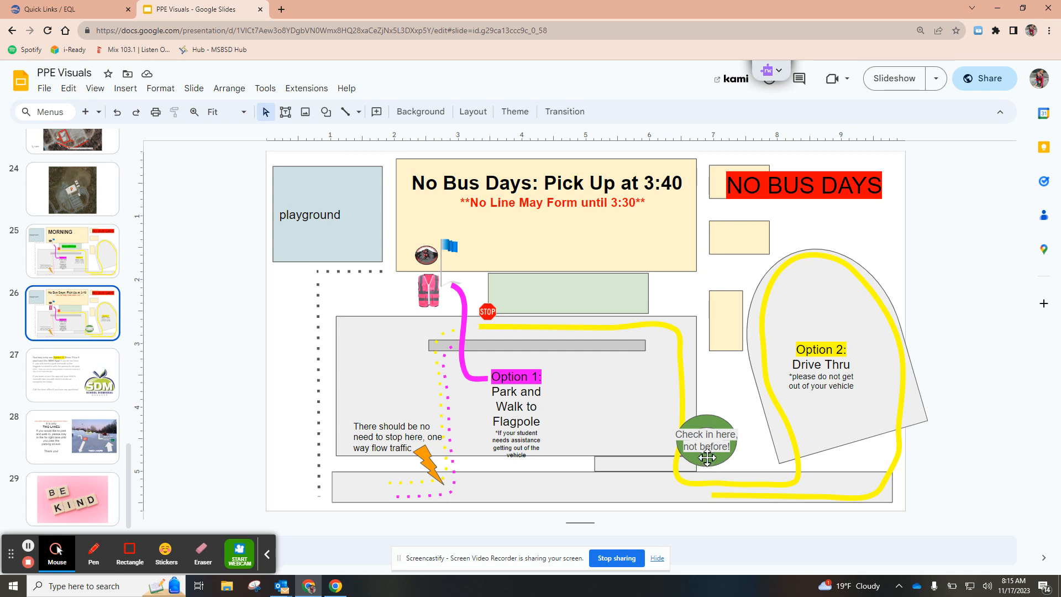
pyautogui.moveTo(530, 419)
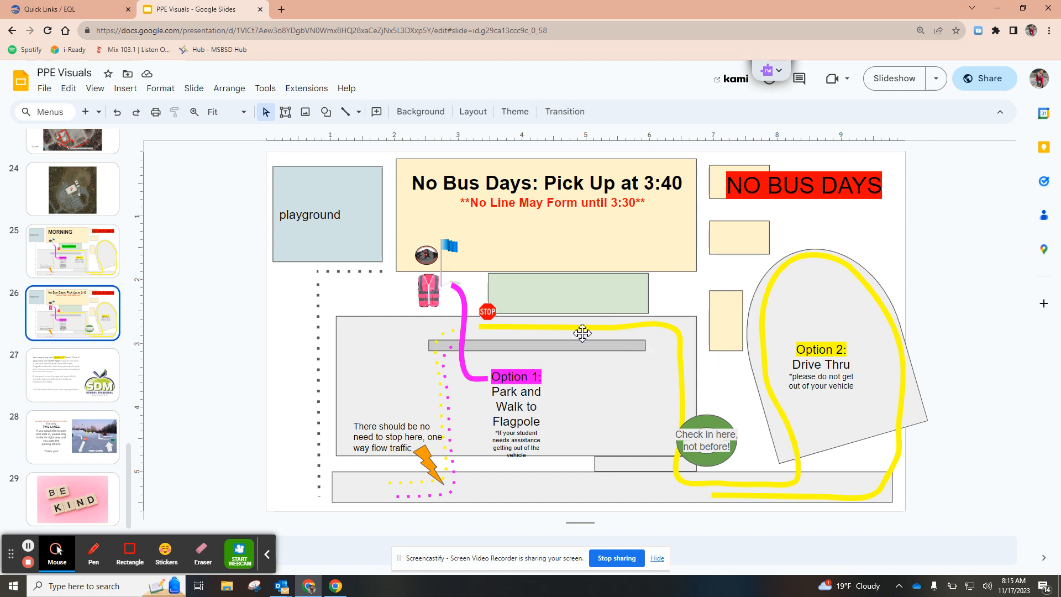
pyautogui.moveTo(513, 321)
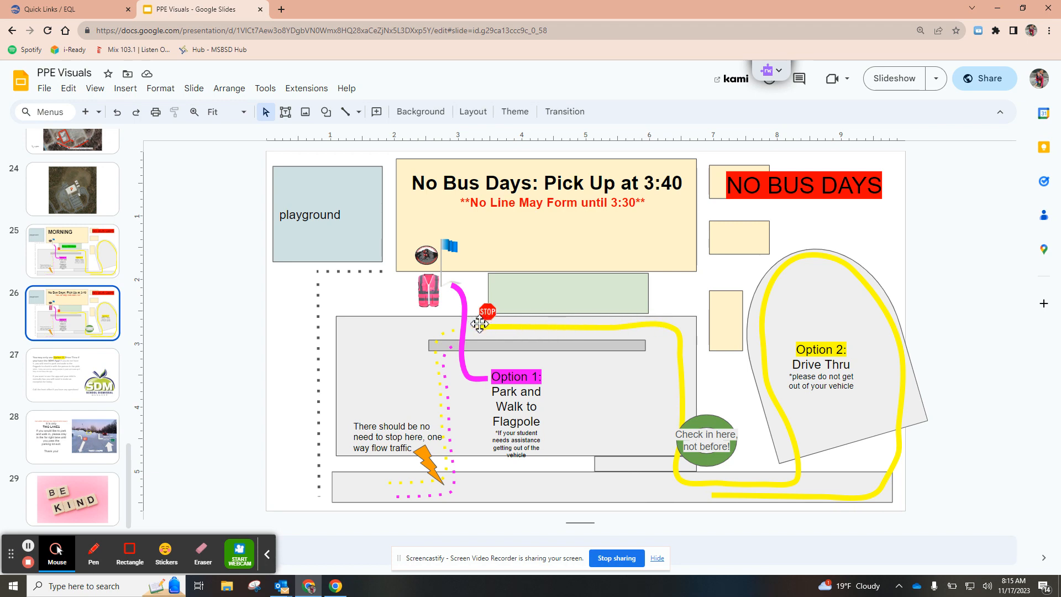
# Step: Show slide 27, the SDM App notice requiring the app for Option 2 drive-thru
pyautogui.click(72, 374)
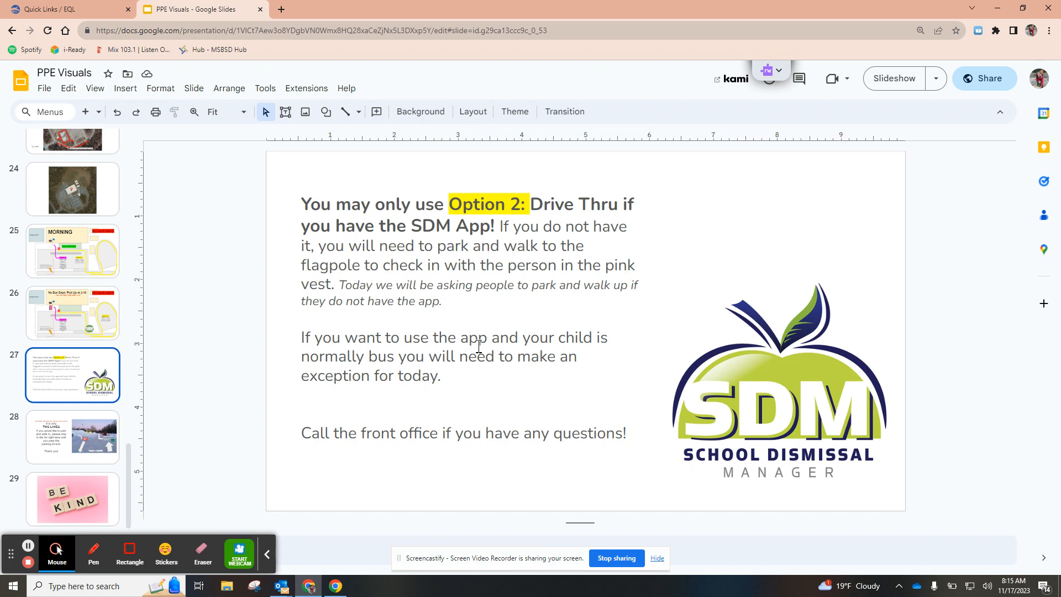
pyautogui.moveTo(82, 316)
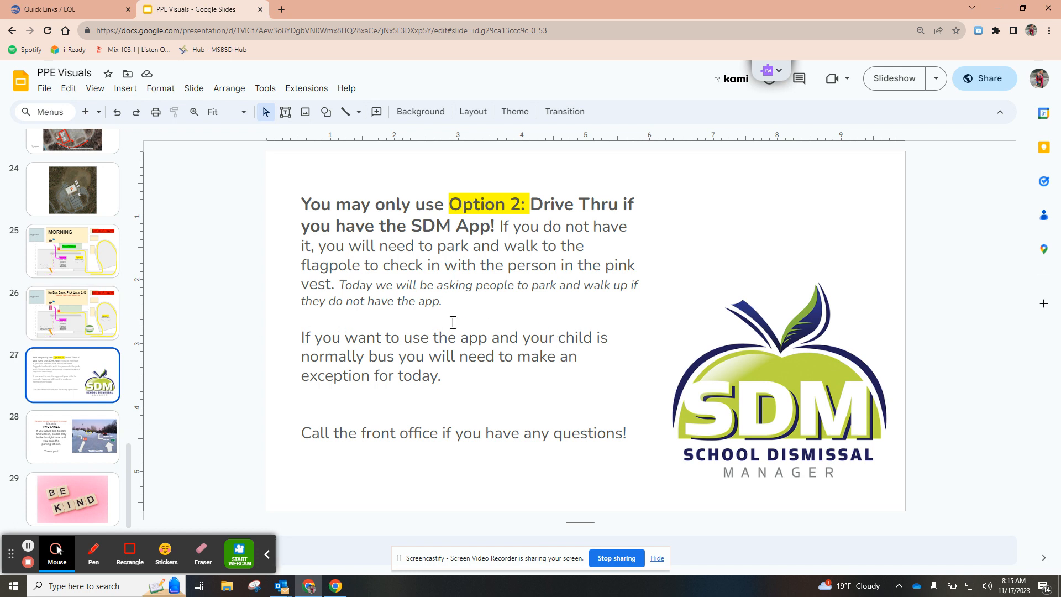
pyautogui.moveTo(262, 356)
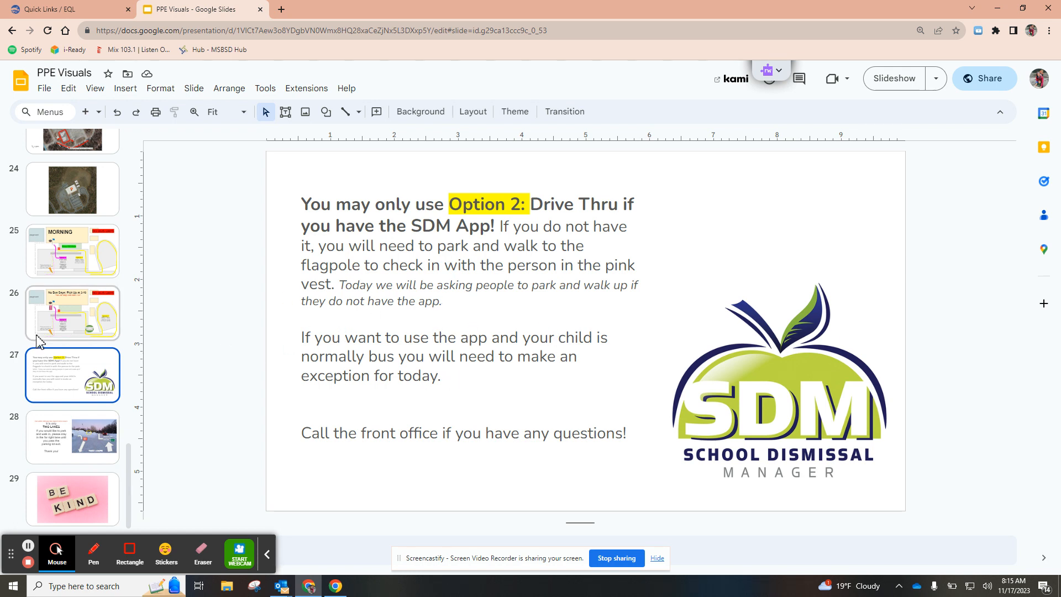
# Step: Return to slide 26, the No Bus Days 3:40 pickup map
pyautogui.click(72, 312)
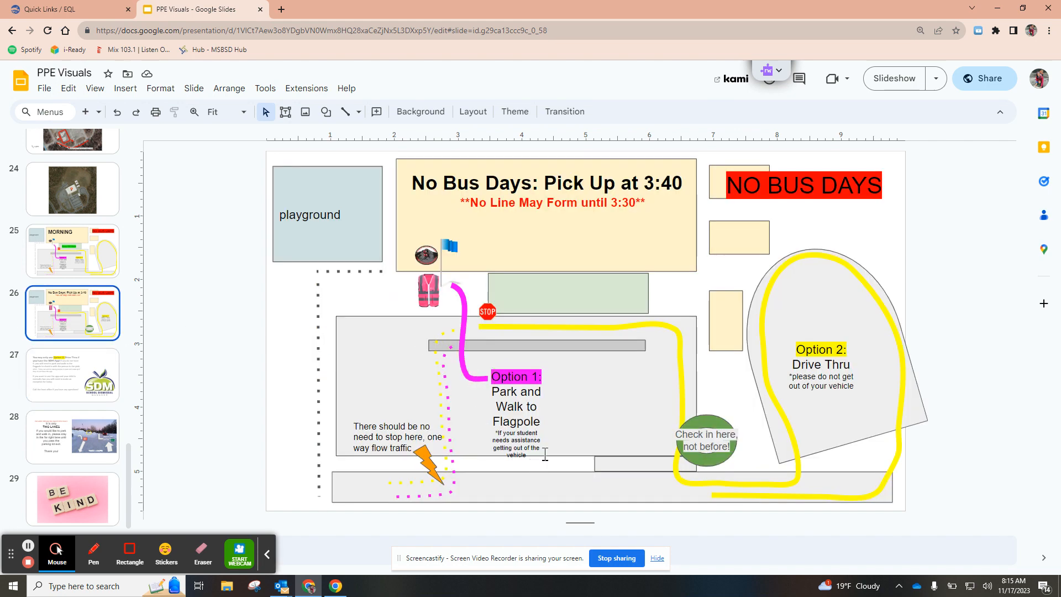
pyautogui.moveTo(433, 316)
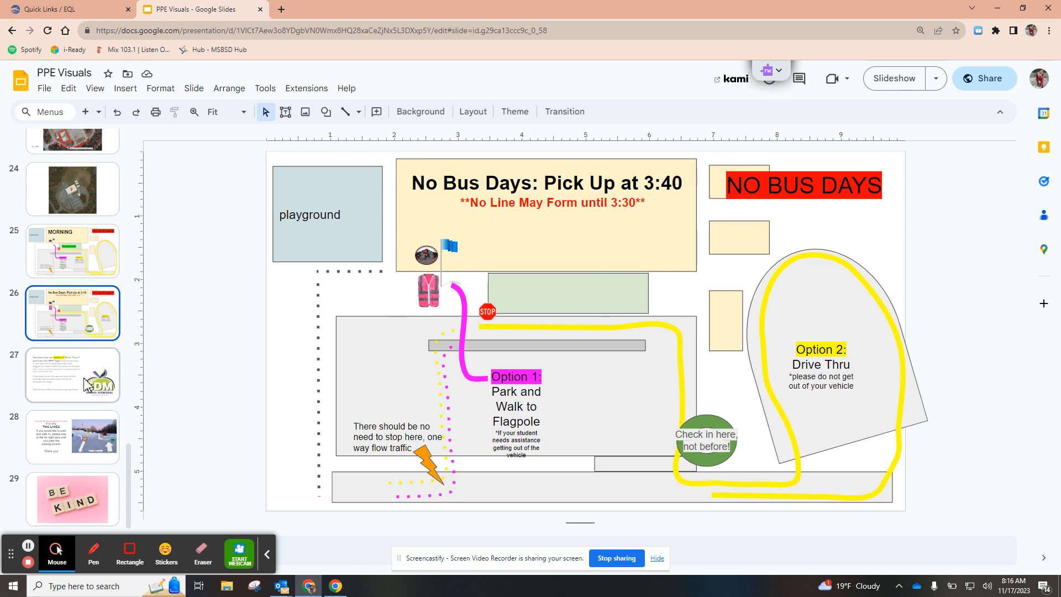
# Step: Return to slide 27, the SDM App drive-thru notice
pyautogui.click(72, 375)
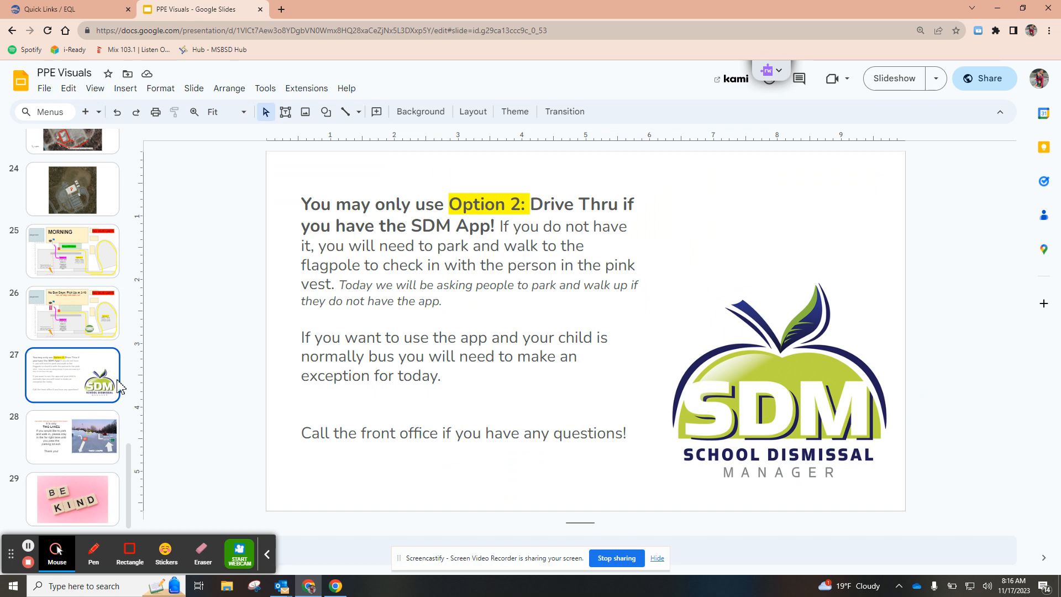
pyautogui.moveTo(429, 464)
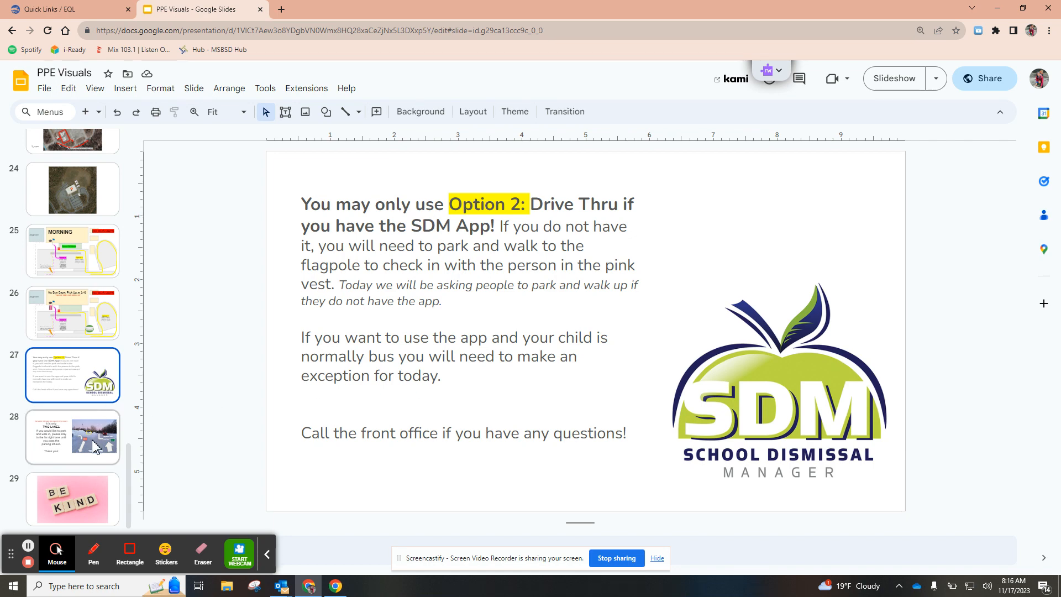
# Step: View slide 28, the two-lane winter entryway, then slide 29, Be Kind
pyautogui.click(72, 437)
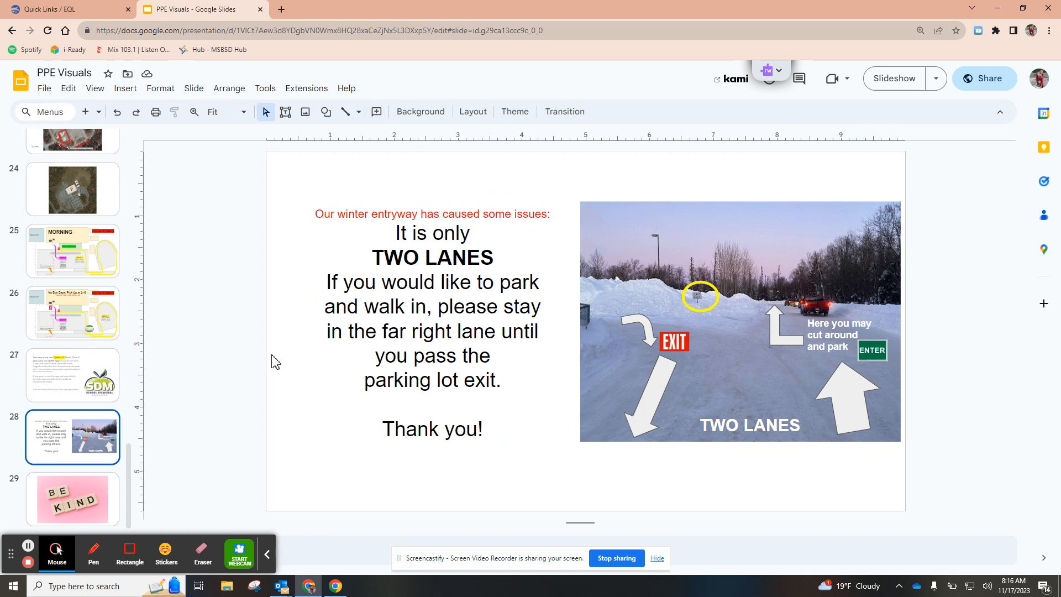
pyautogui.moveTo(301, 383)
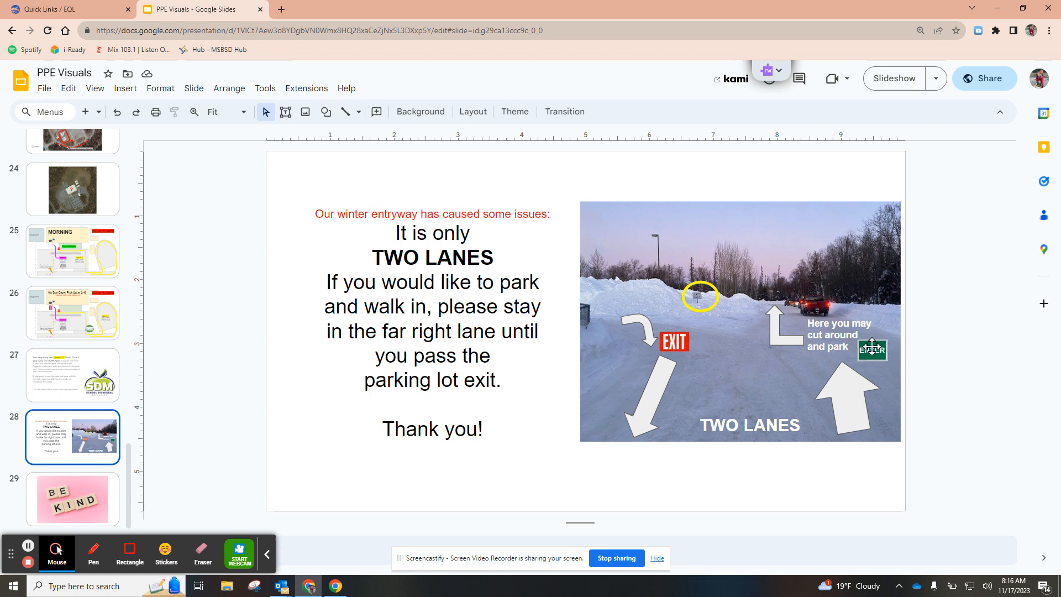
pyautogui.moveTo(826, 398)
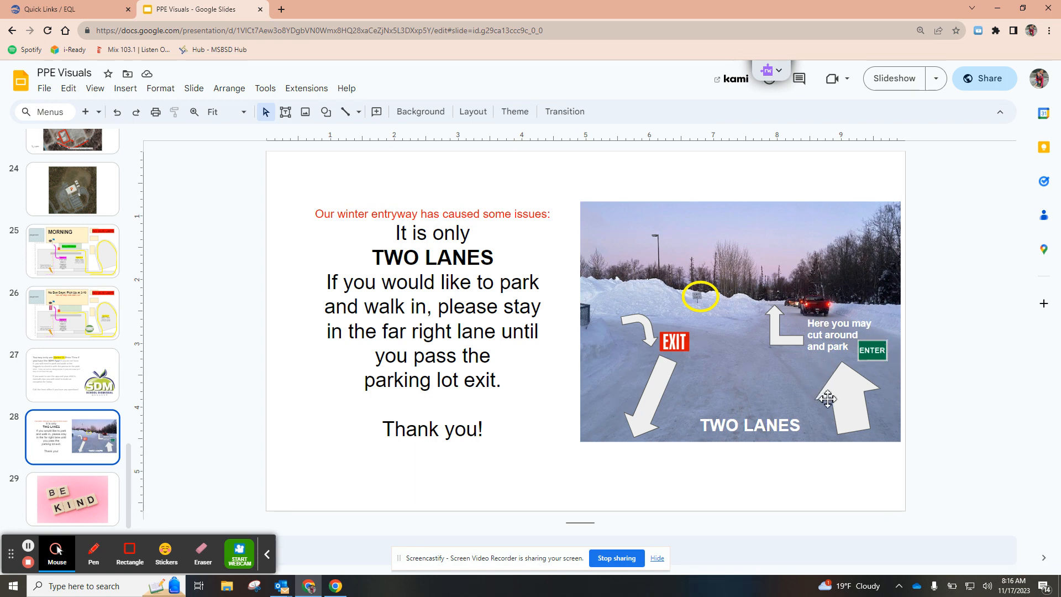
pyautogui.moveTo(738, 322)
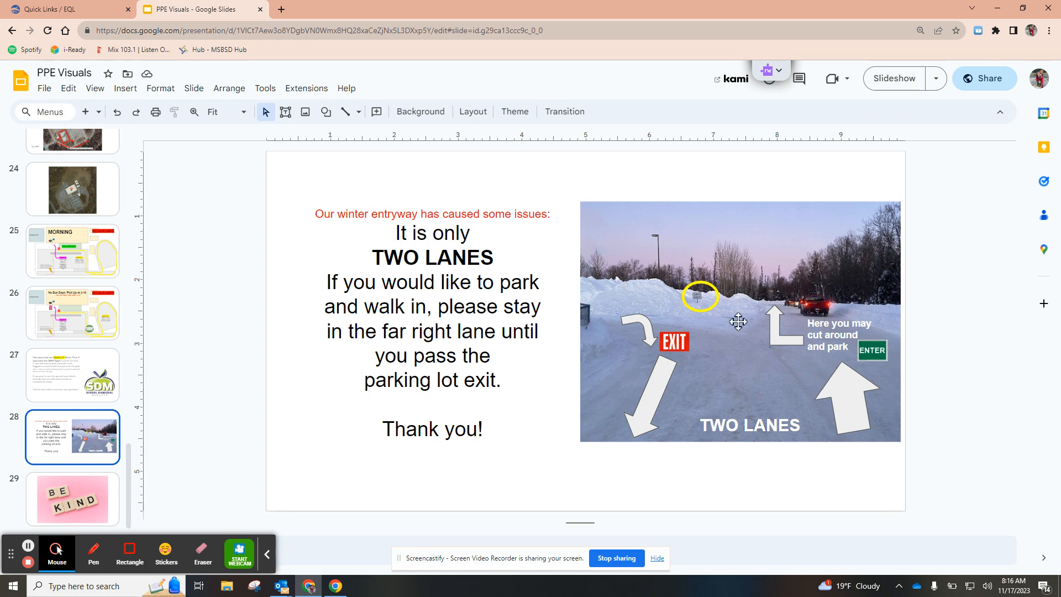
pyautogui.moveTo(675, 358)
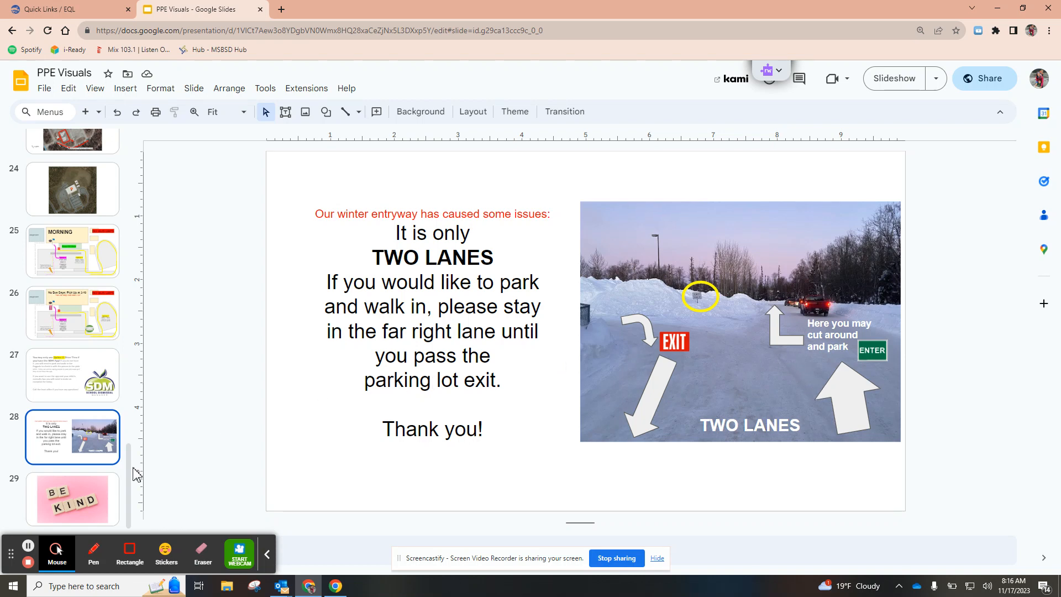
pyautogui.click(72, 500)
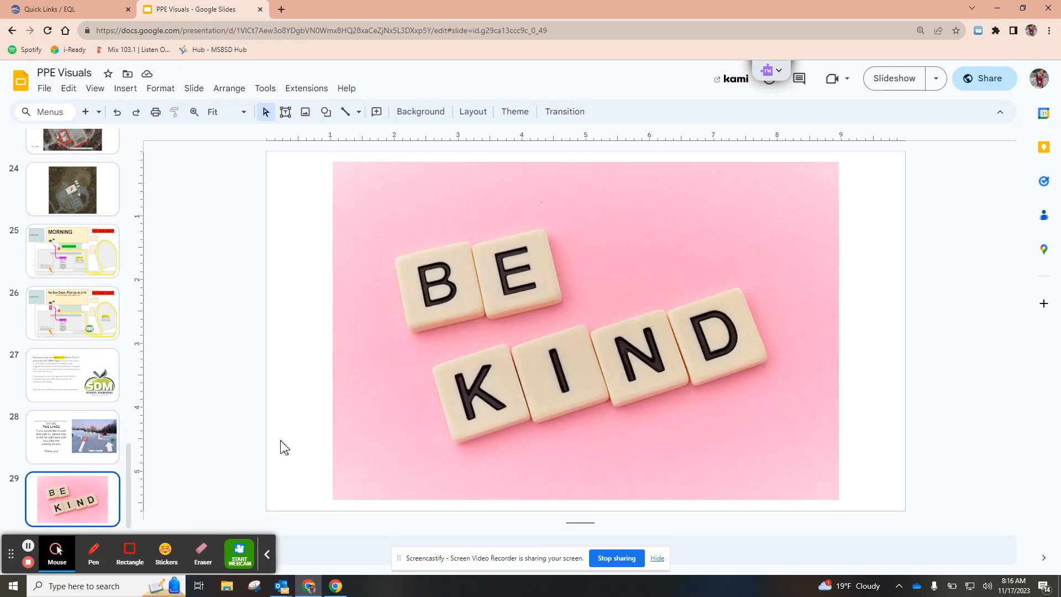
pyautogui.moveTo(271, 504)
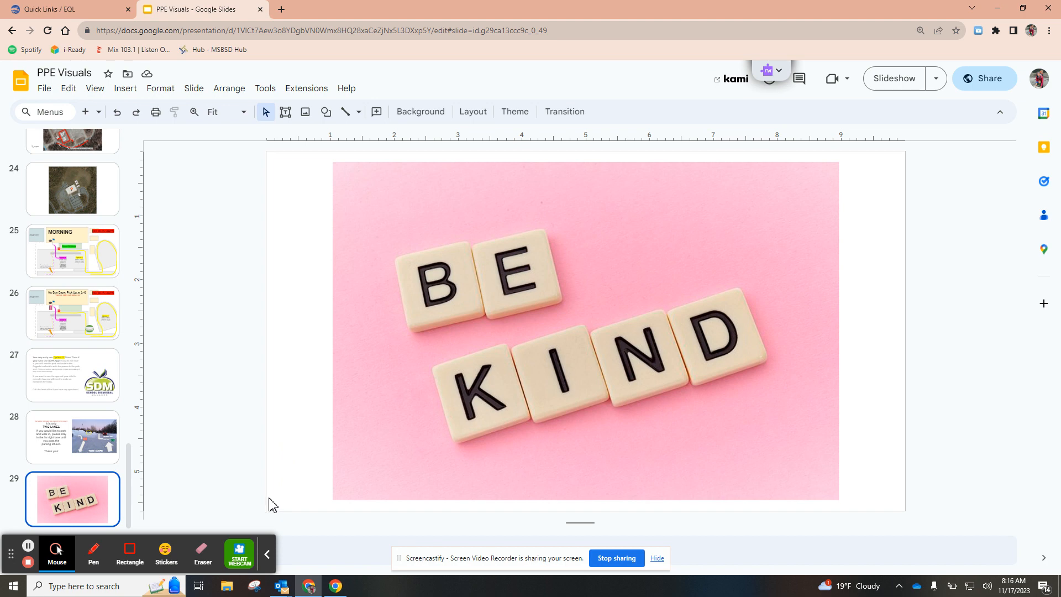